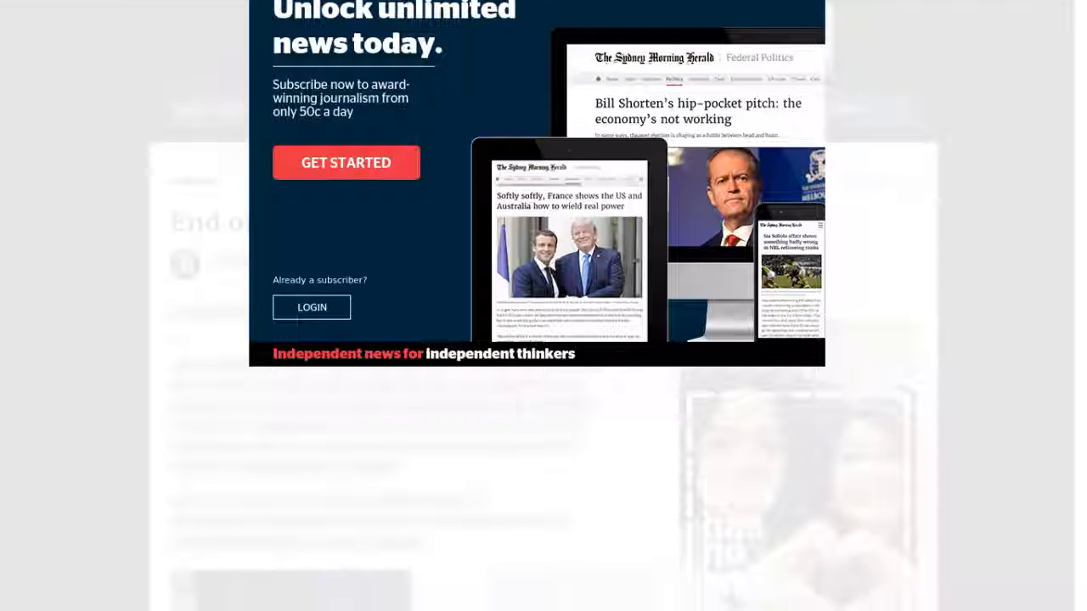
pyautogui.scroll(-3)
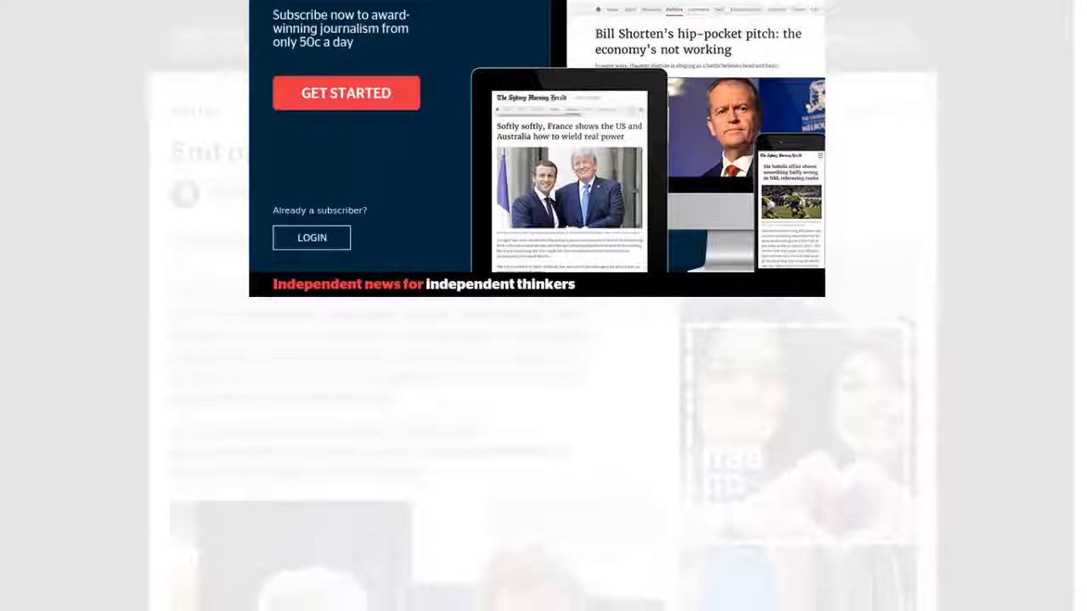